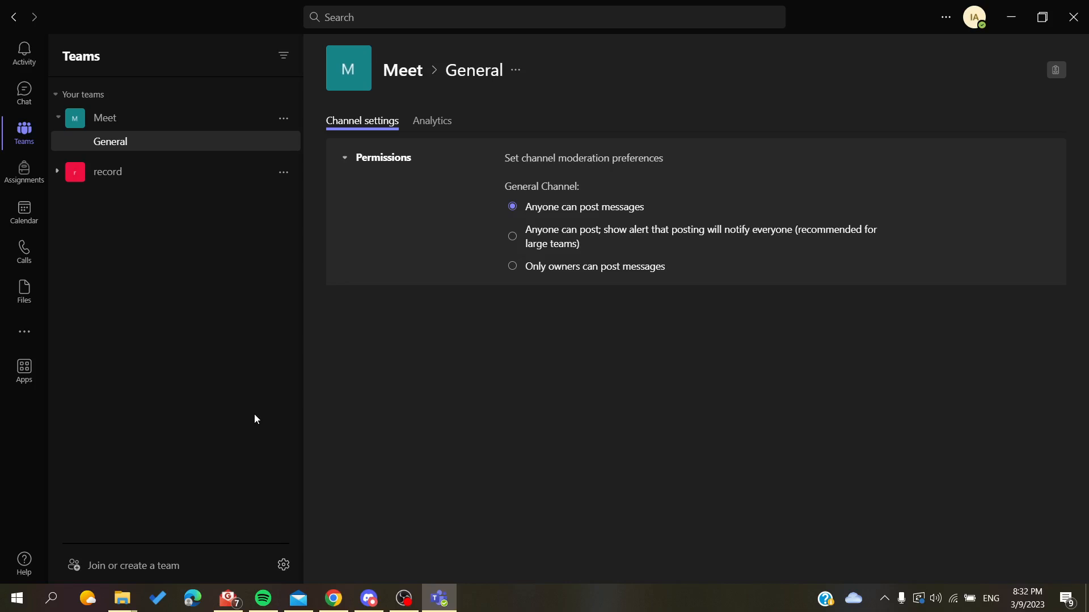
mouse_move(209, 302)
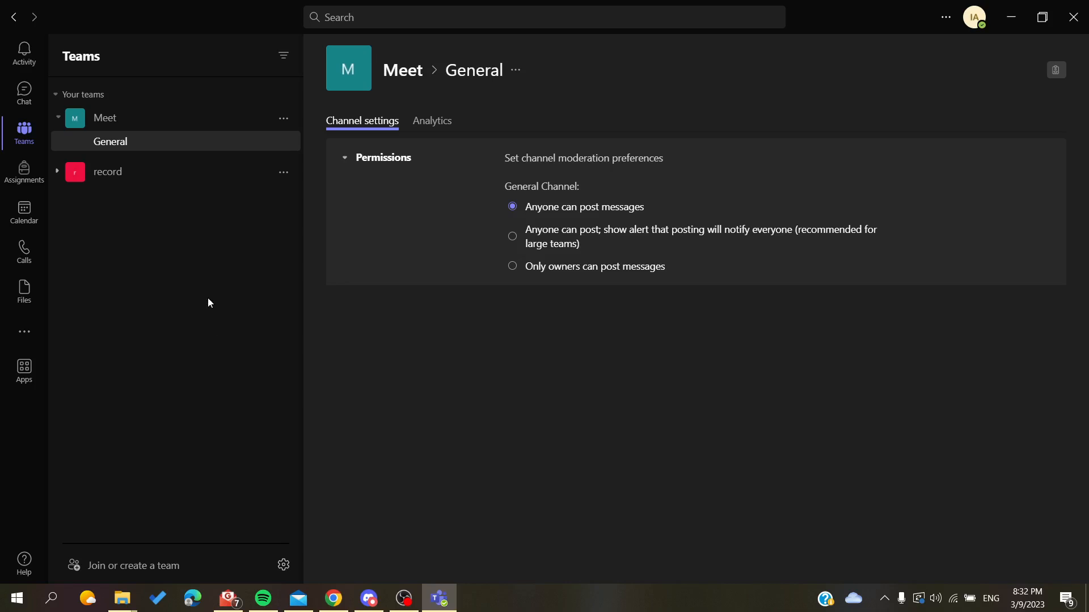
mouse_move(973, 17)
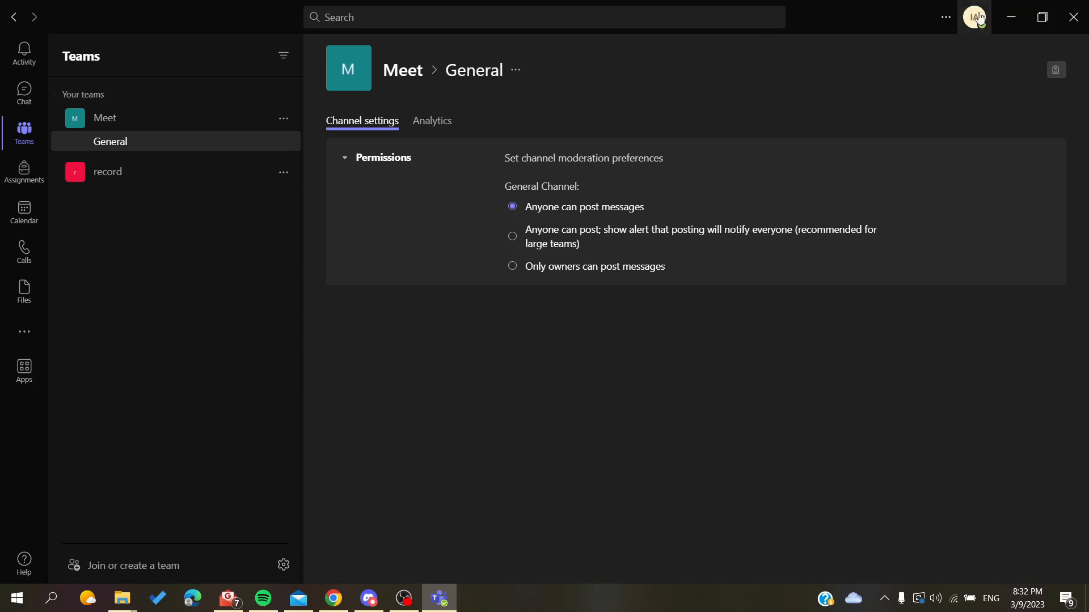
mouse_move(976, 15)
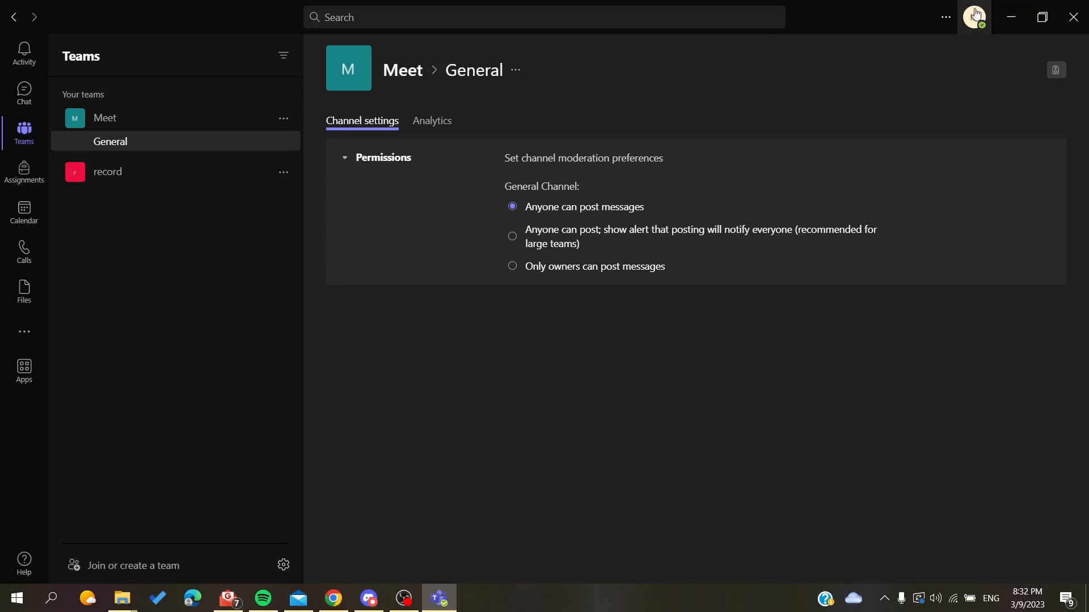
- Open Teams Settings from the profile picture via Manage account, landing on Accounts
left_click(973, 17)
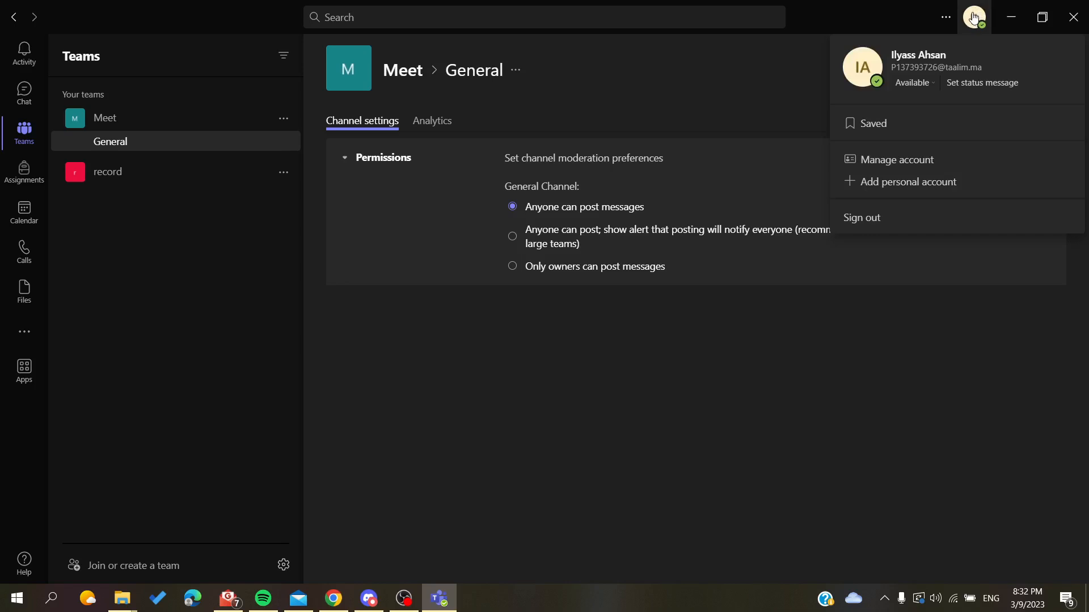
mouse_move(959, 41)
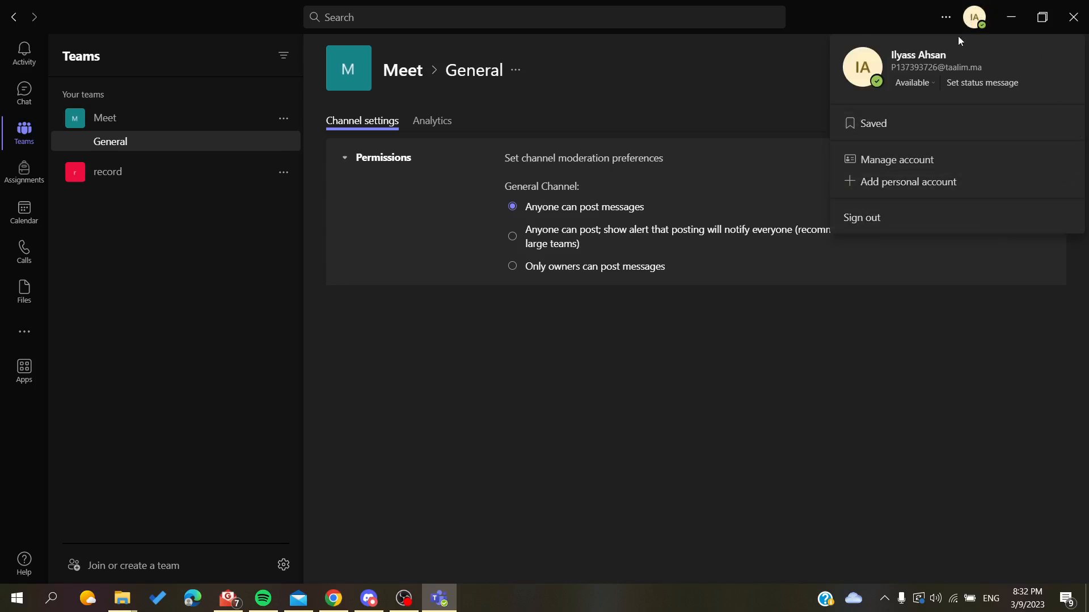
mouse_move(918, 169)
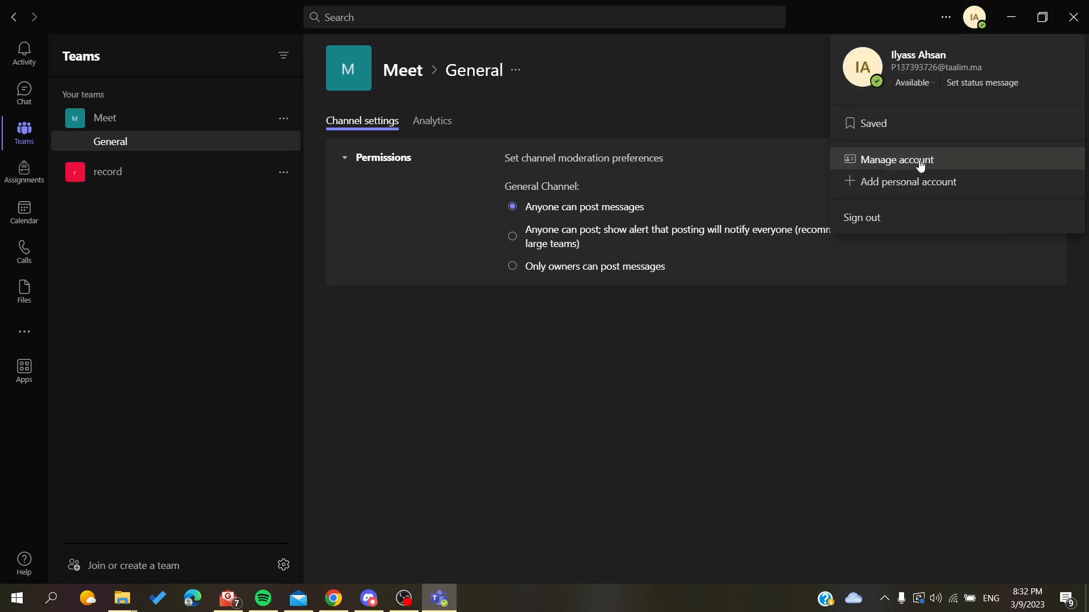
left_click(896, 159)
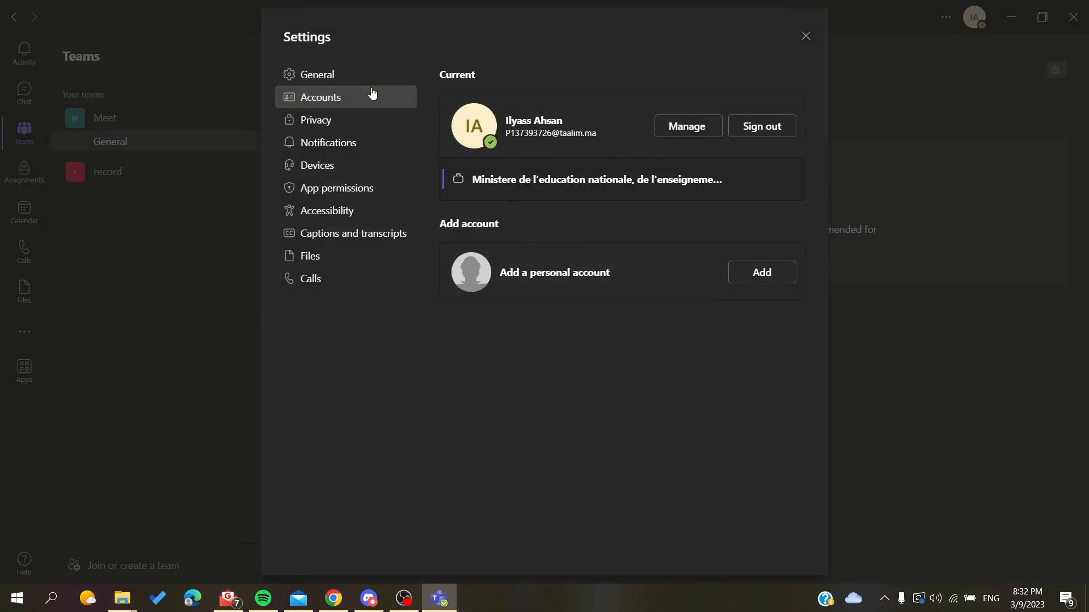
mouse_move(329, 143)
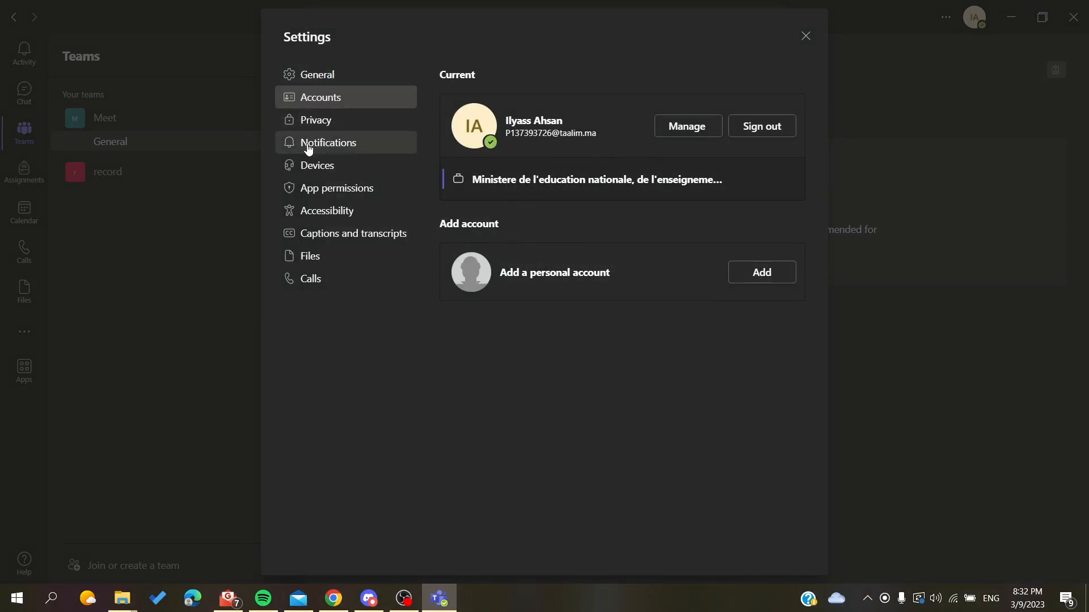
- Go to the Notifications page and keep missed activity emails at Once every hour
left_click(329, 143)
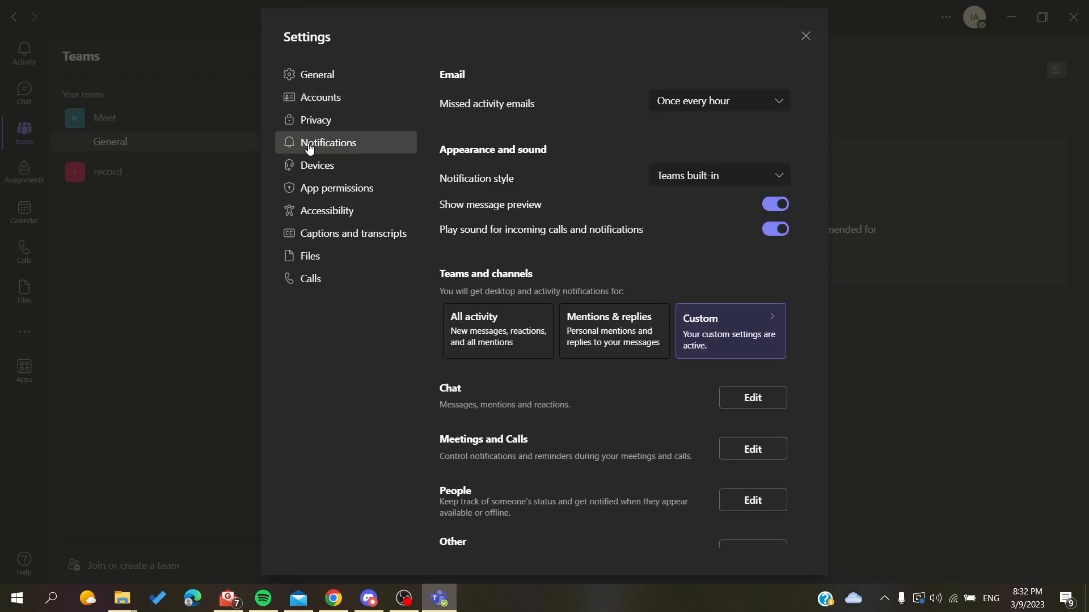
mouse_move(580, 144)
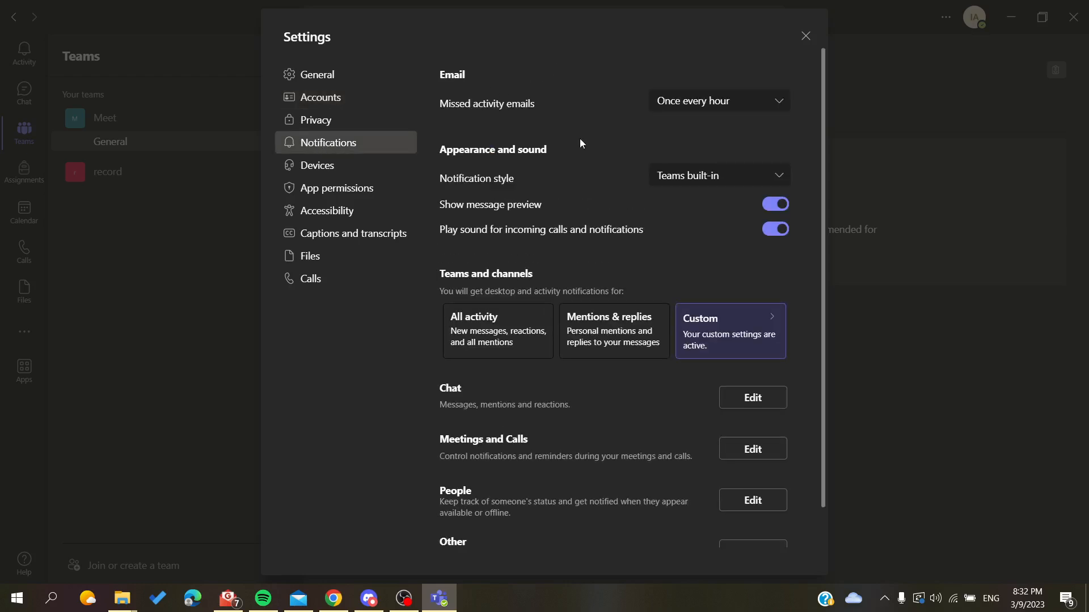
scroll("down", 3)
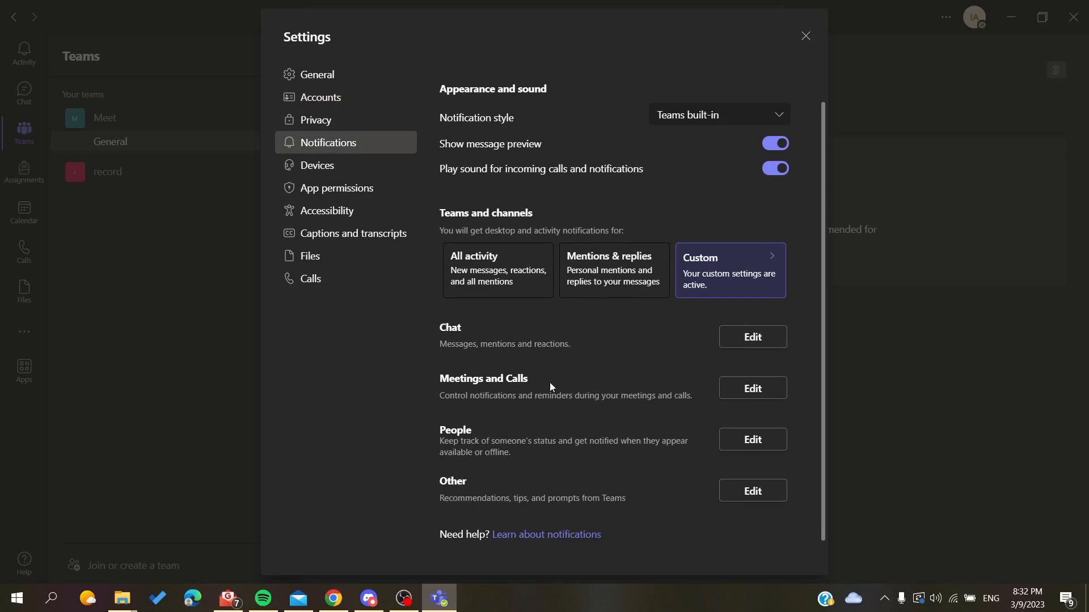
scroll("up", 3)
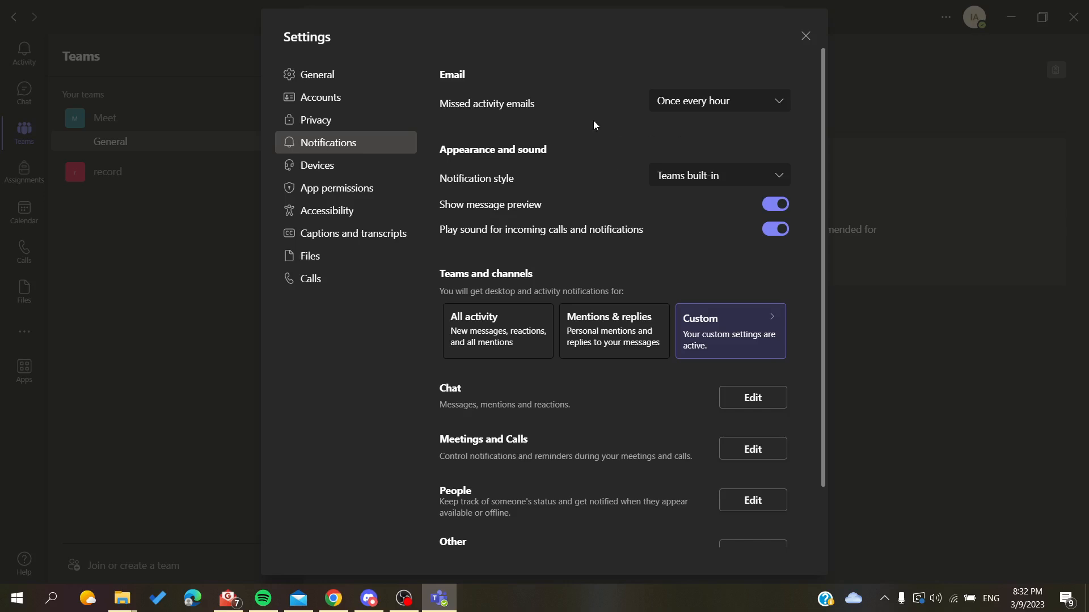
left_click(719, 101)
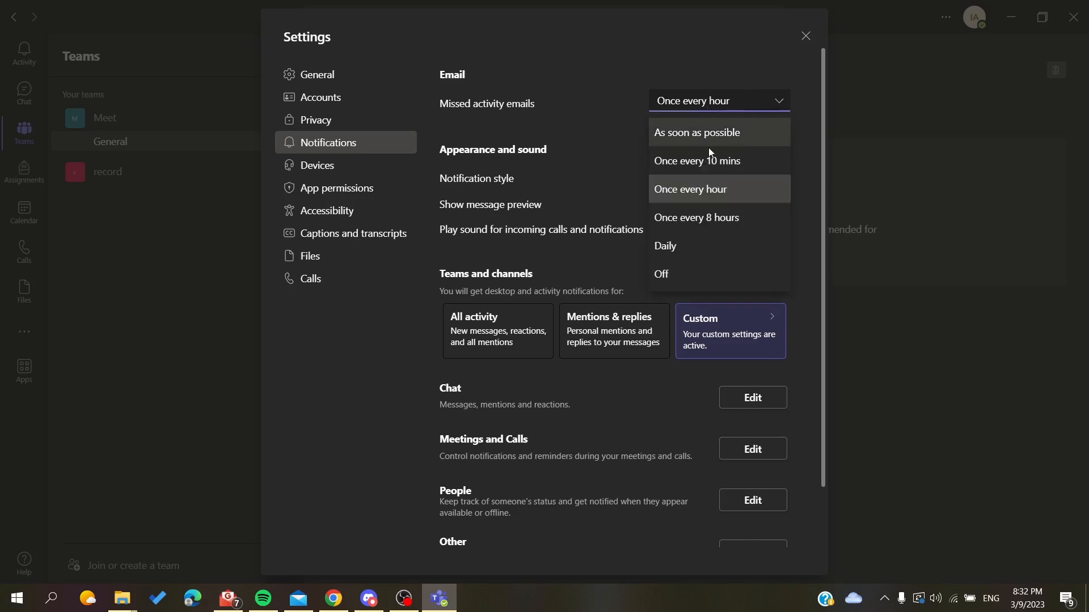
left_click(690, 190)
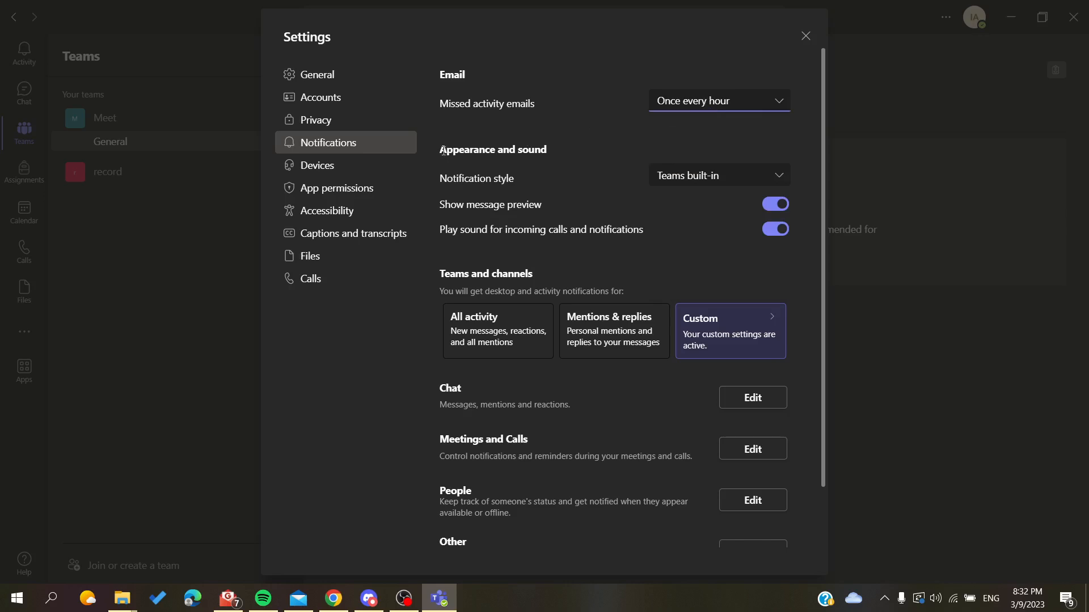
- Review the Appearance and sound section, where Show message preview is still on
double_click(492, 150)
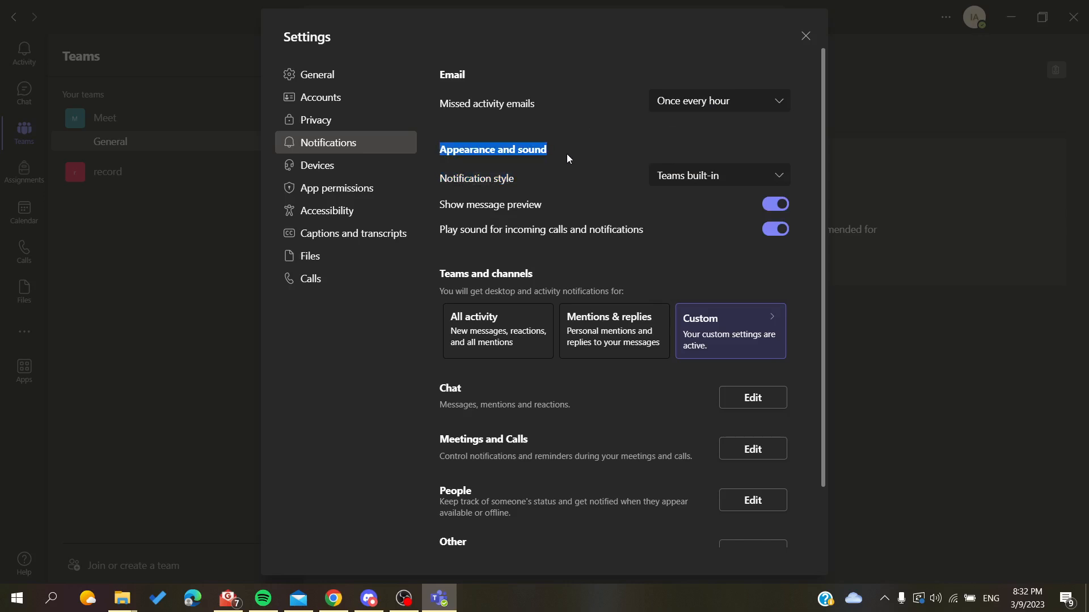
mouse_move(488, 208)
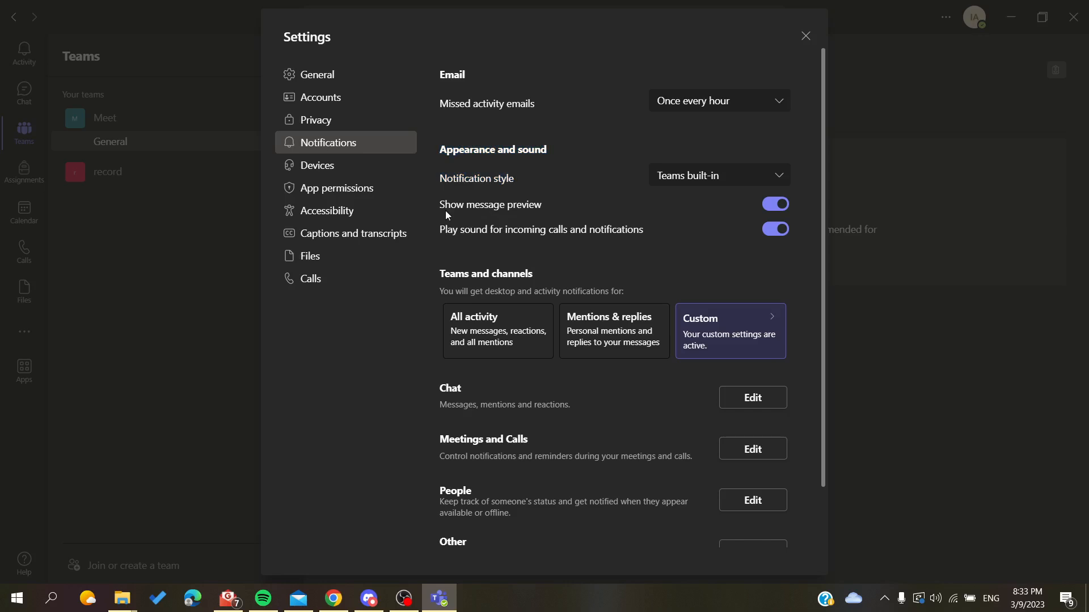
mouse_move(533, 212)
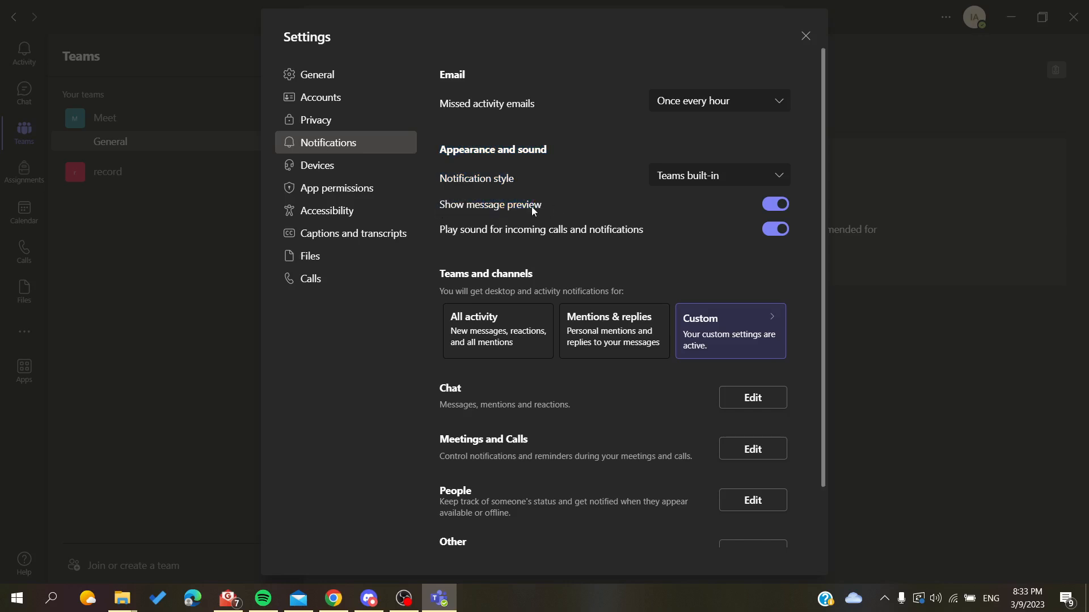
double_click(490, 204)
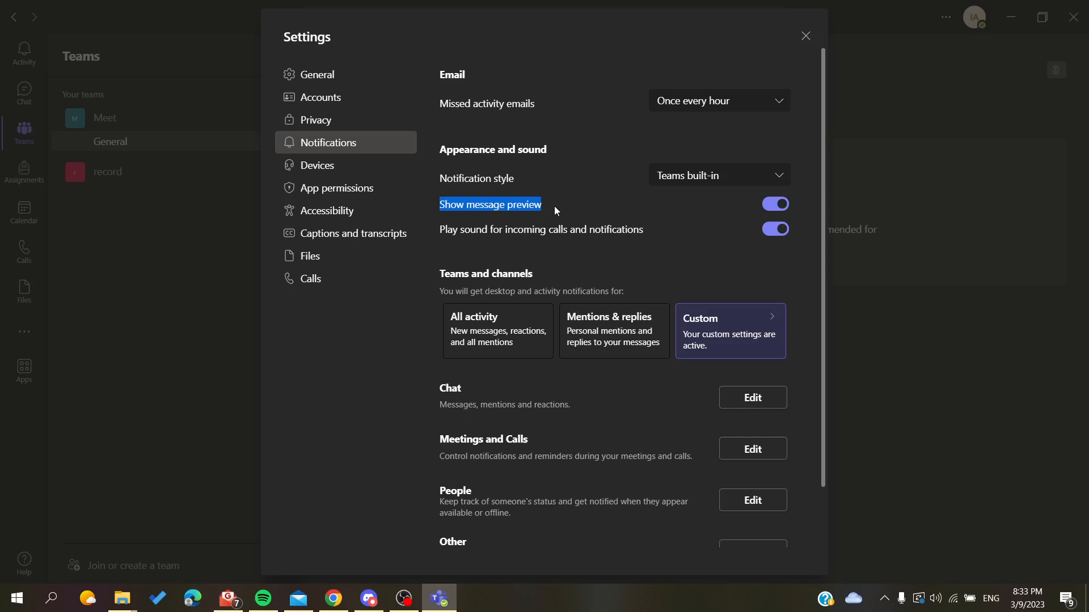
mouse_move(476, 211)
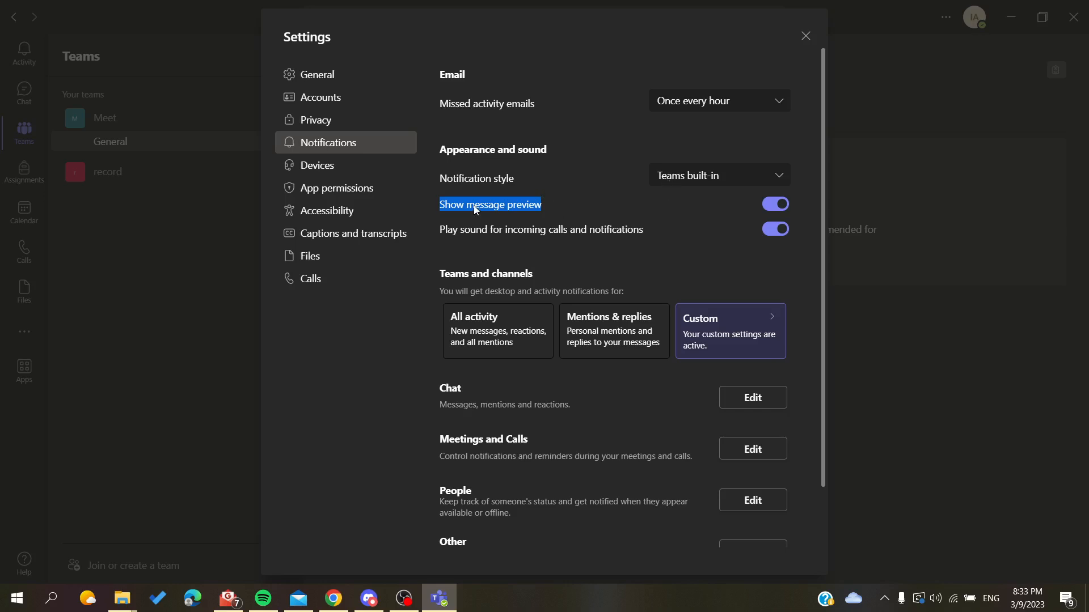
mouse_move(549, 205)
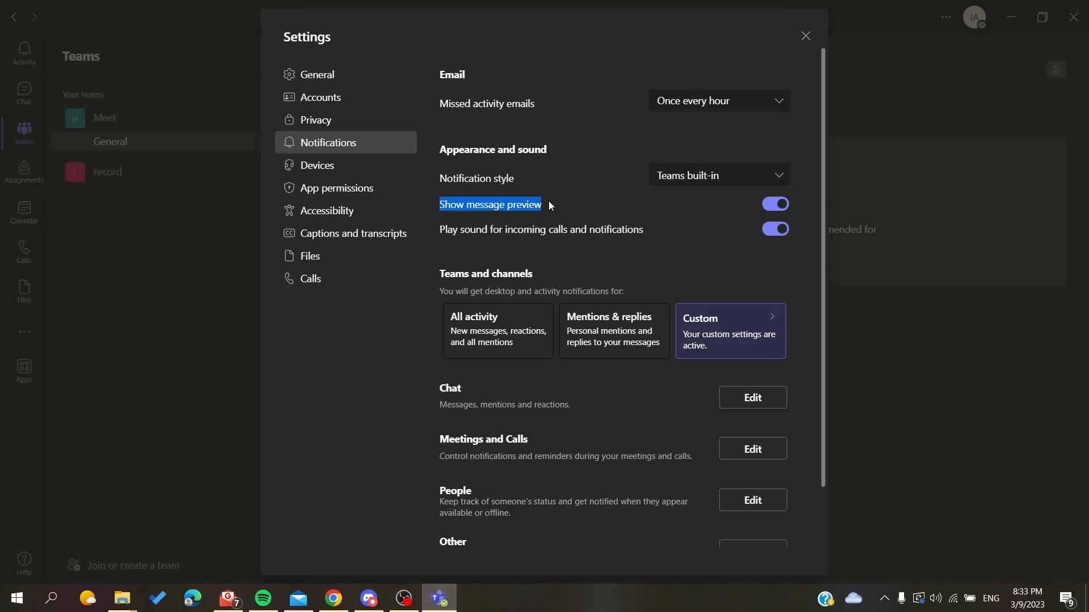
mouse_move(432, 214)
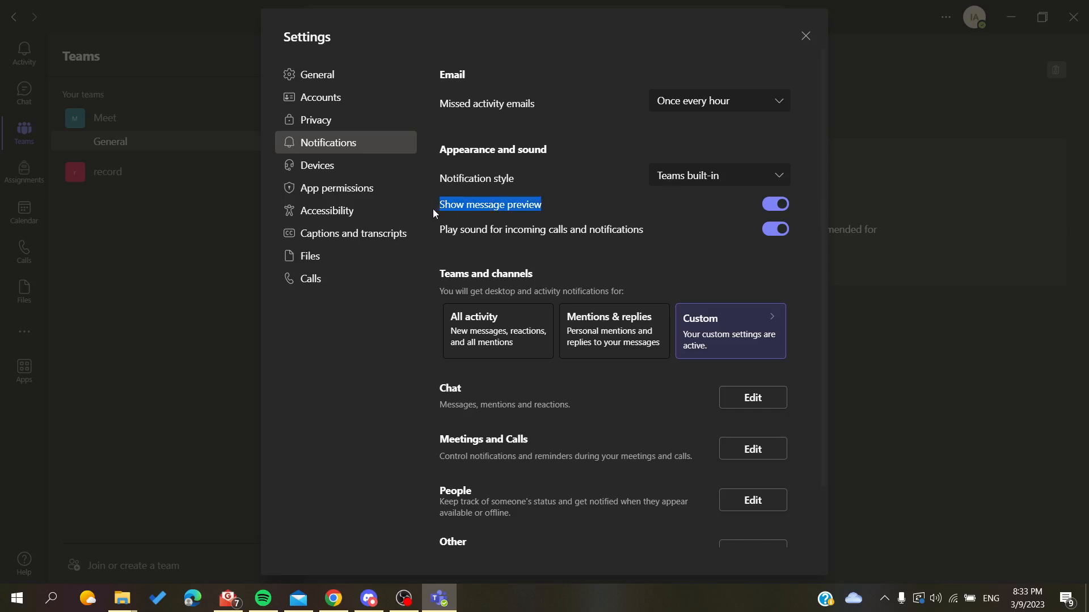
scroll("down", 3)
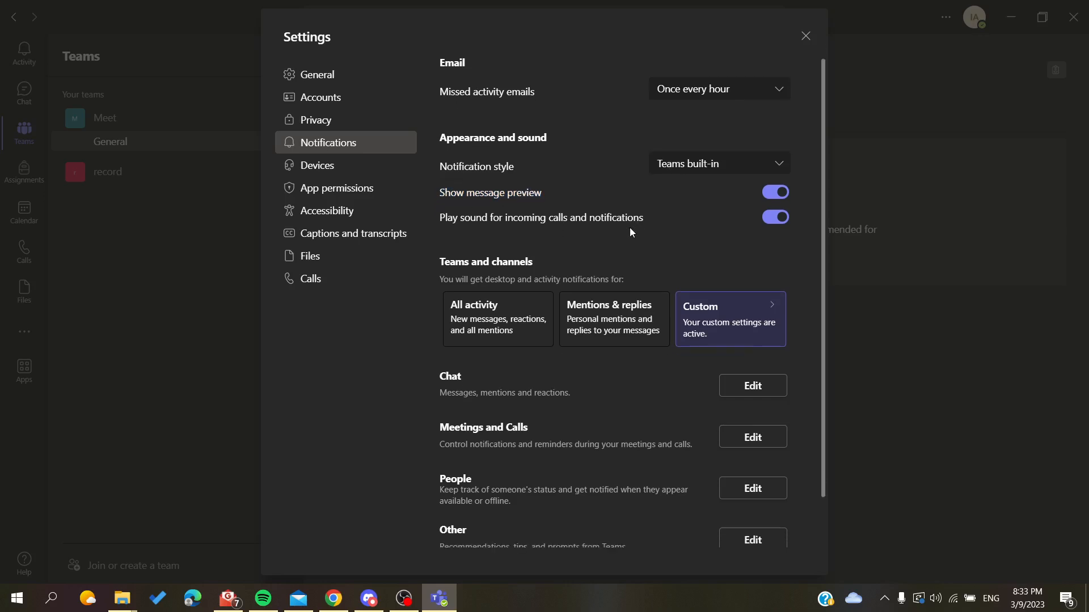
- Switch off 'Play sound for incoming calls and notifications', leaving message preview on
left_click(775, 192)
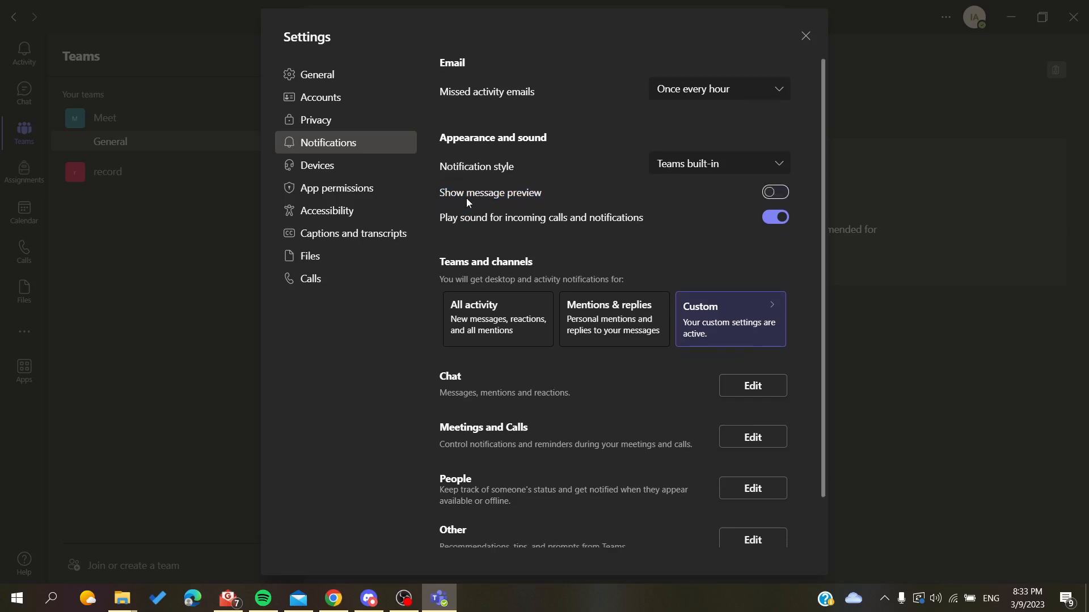
mouse_move(245, 6)
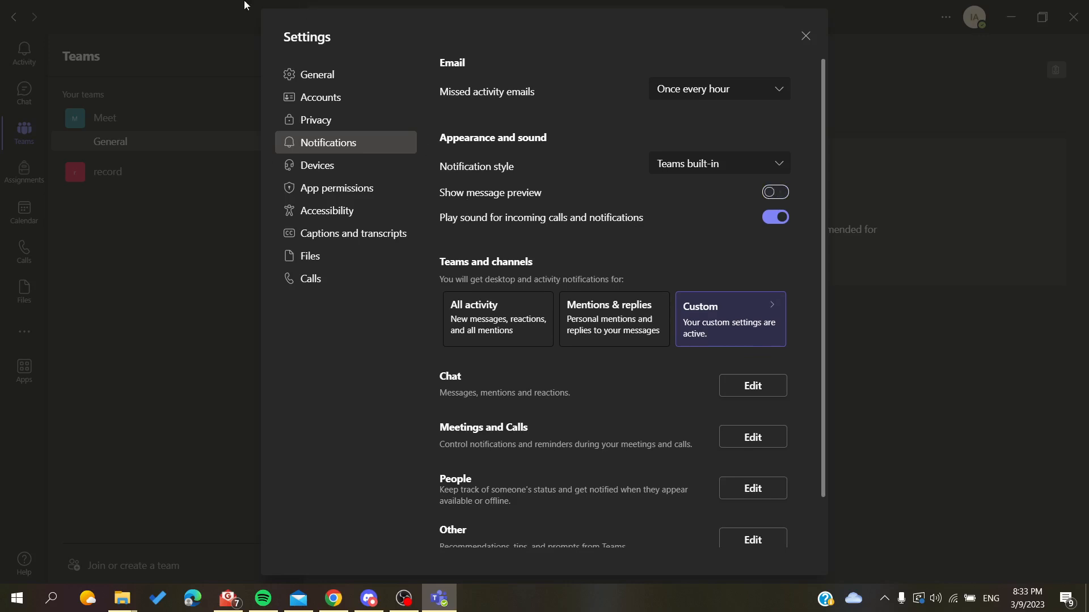
mouse_move(463, 228)
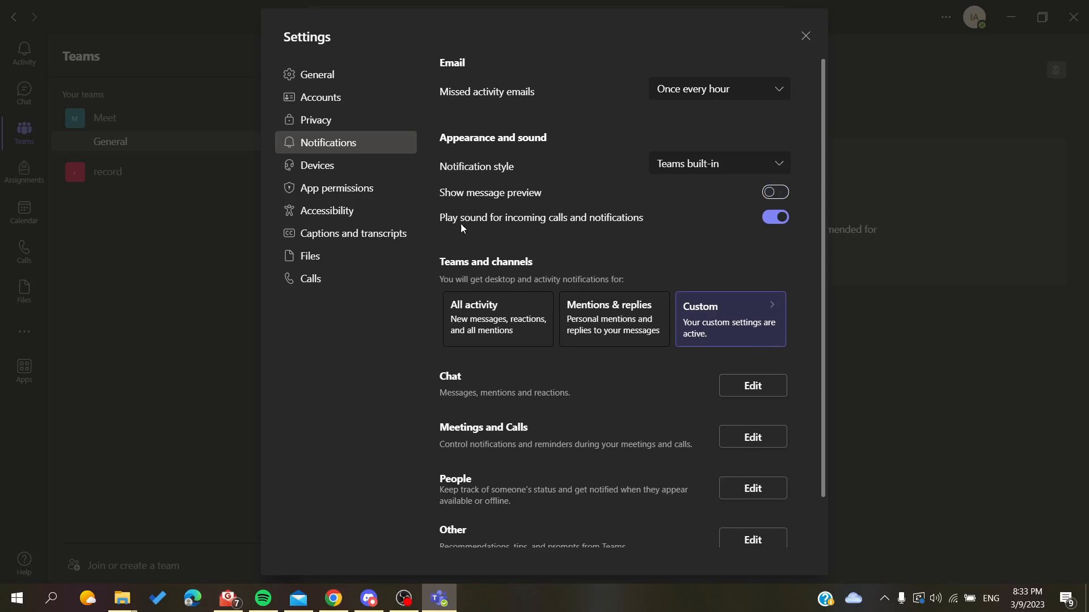
mouse_move(667, 228)
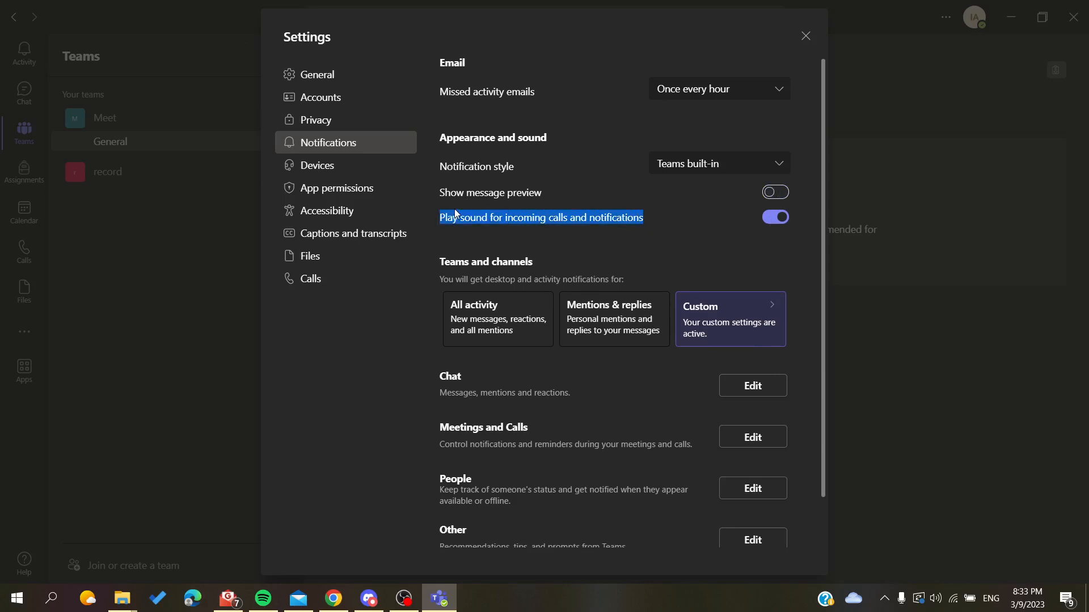
mouse_move(639, 226)
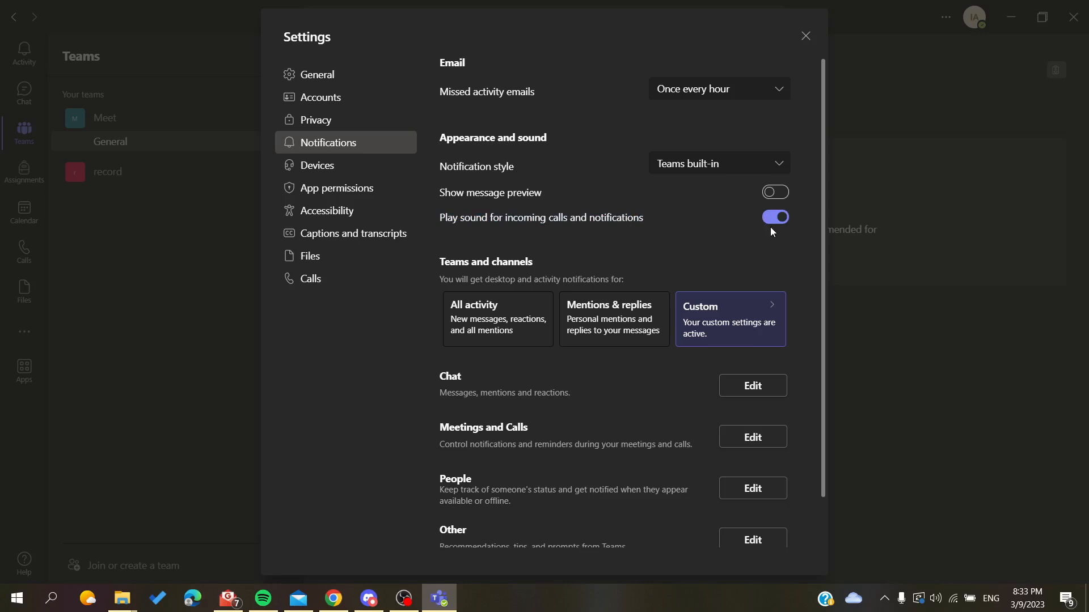
scroll("down", 3)
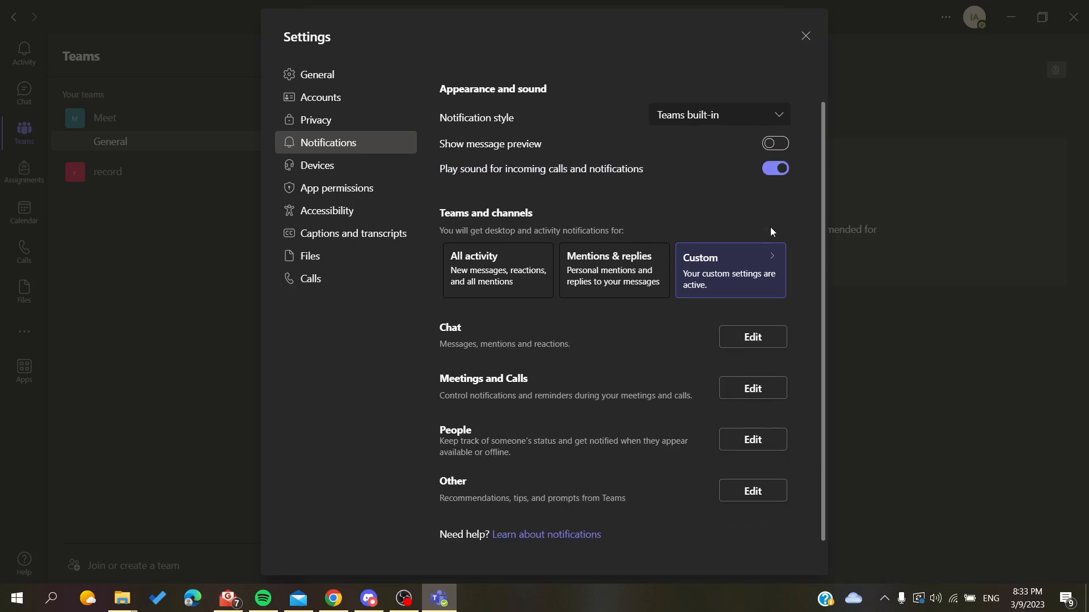
left_click(774, 167)
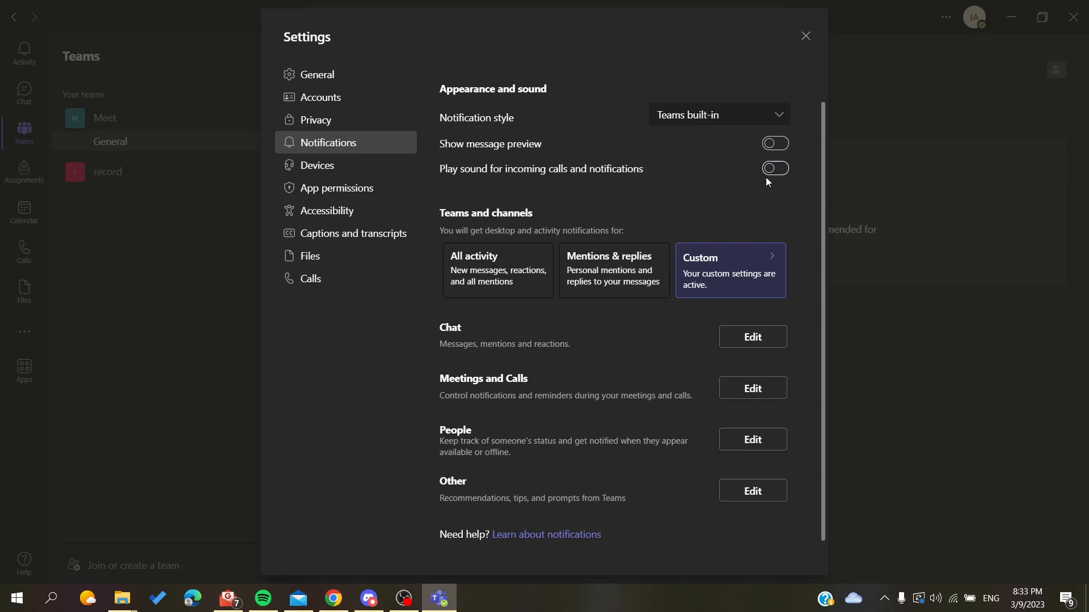
mouse_move(441, 144)
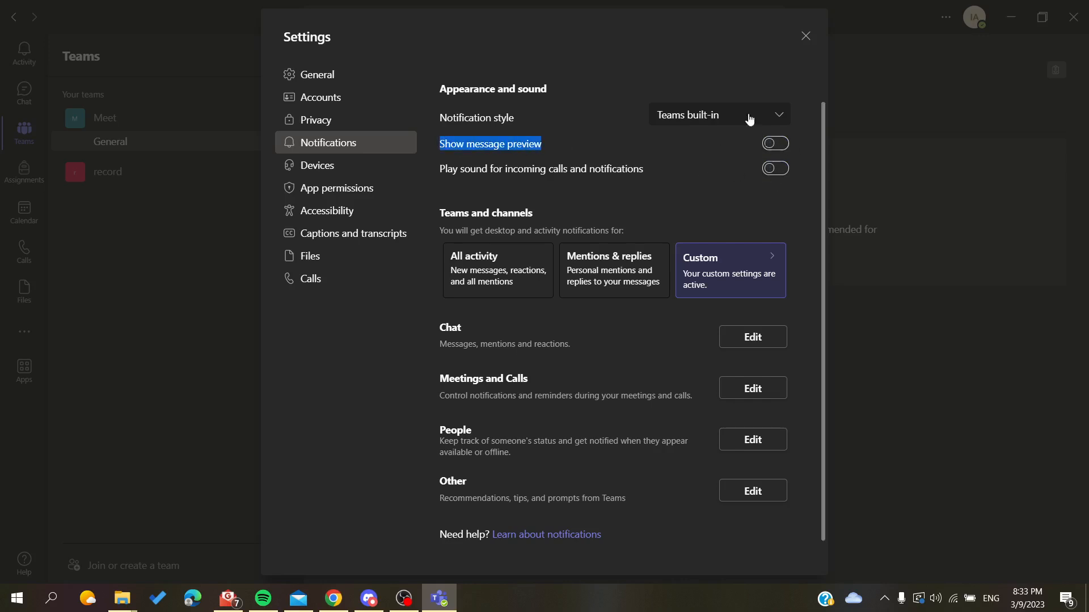
mouse_move(782, 165)
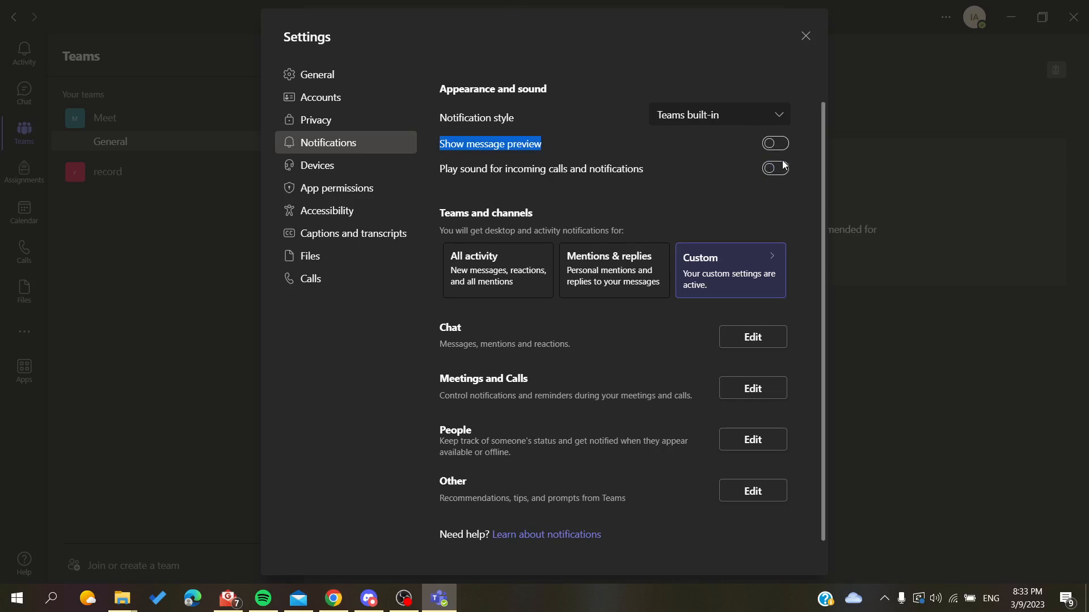
left_click(773, 142)
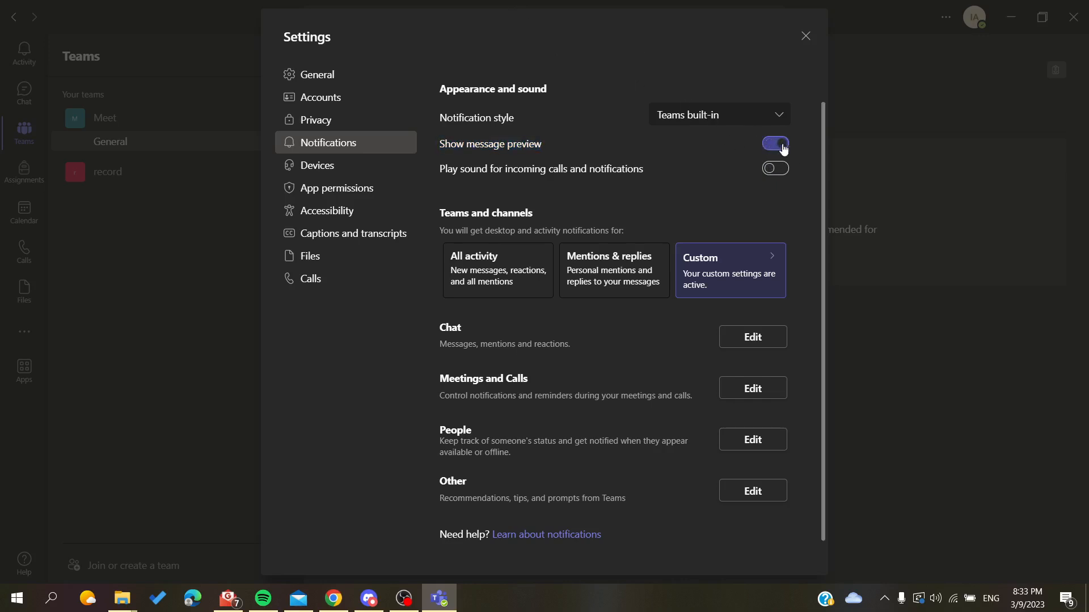
- Switch off 'Show message preview' so preview and sound are both disabled
left_click(773, 144)
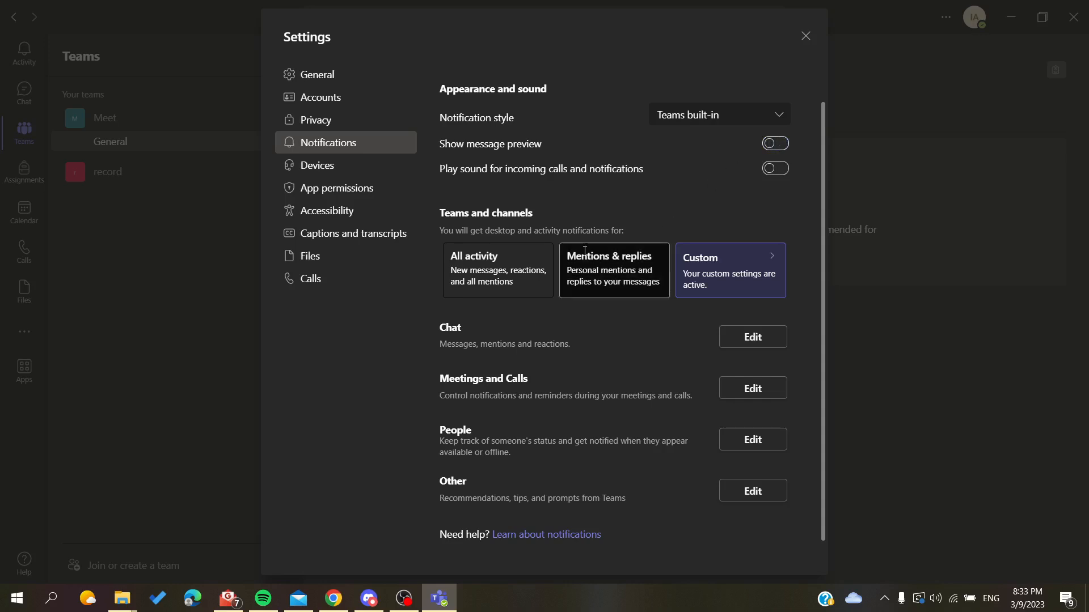
mouse_move(542, 225)
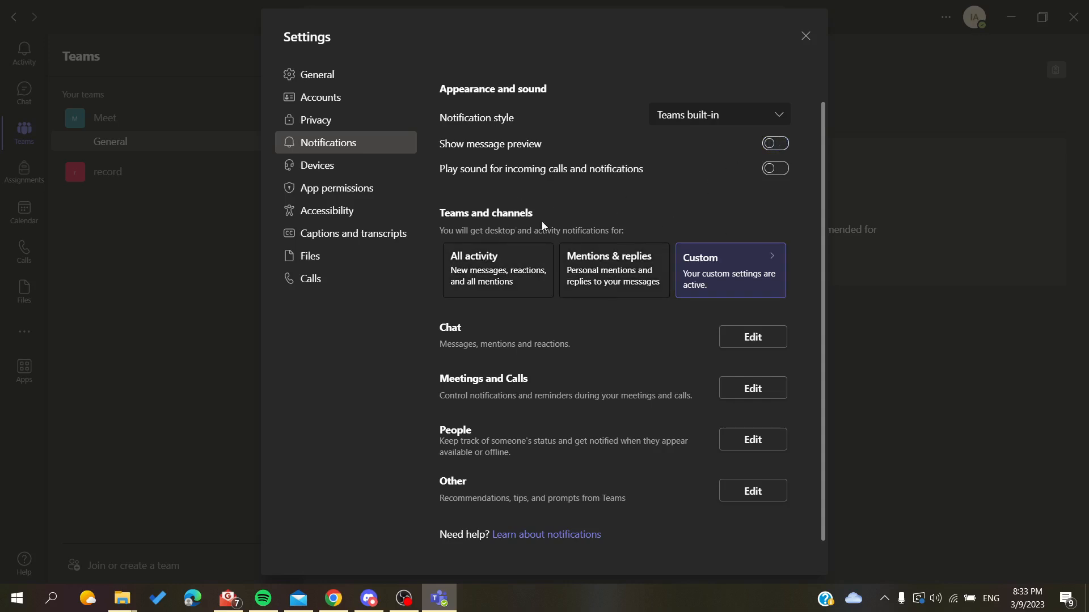
mouse_move(454, 234)
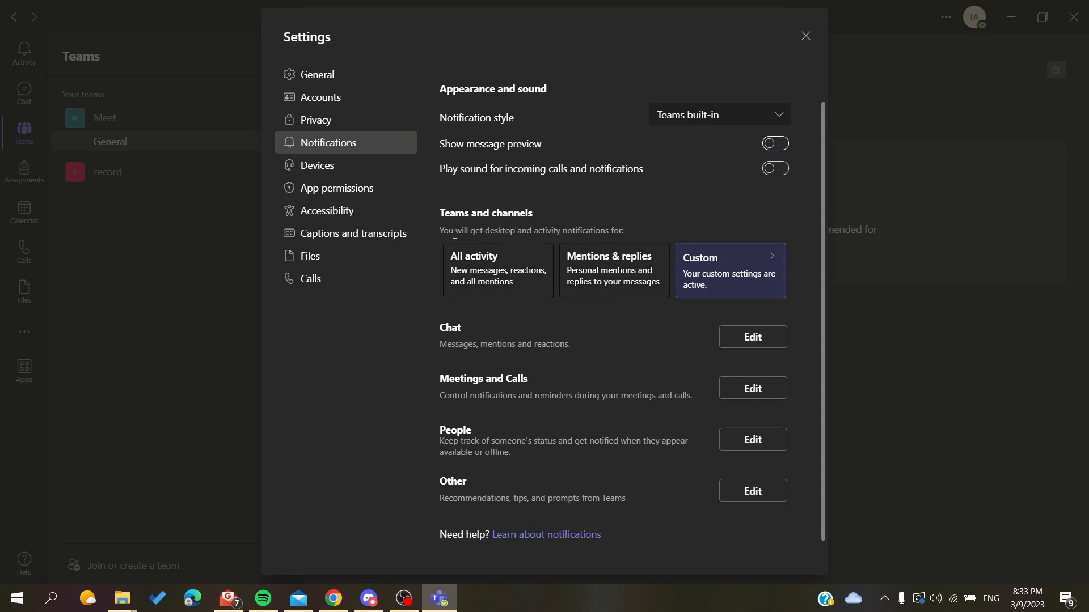
mouse_move(491, 244)
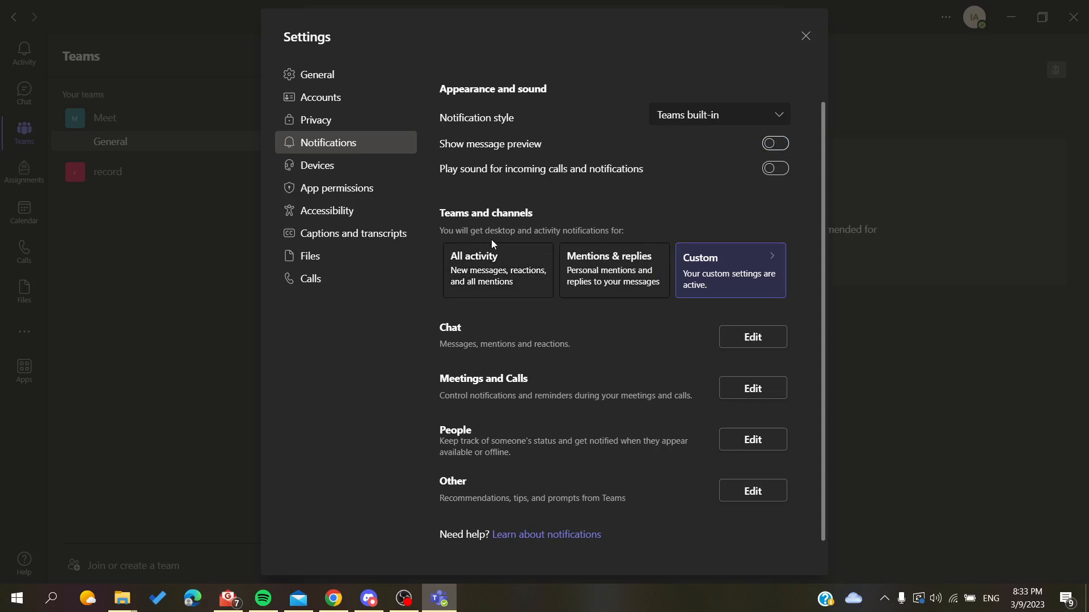
mouse_move(604, 225)
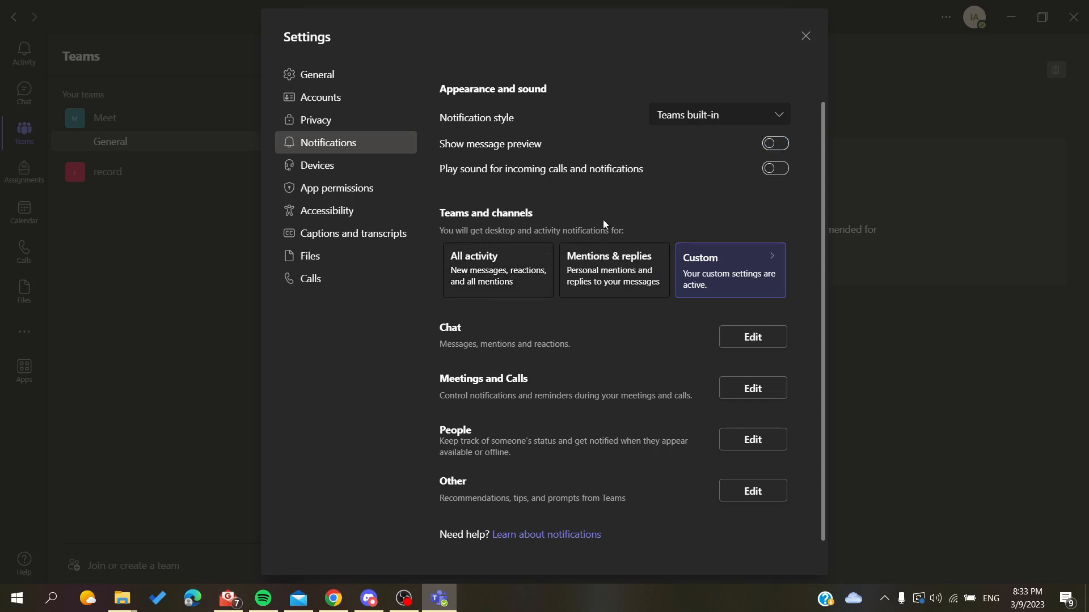
mouse_move(646, 249)
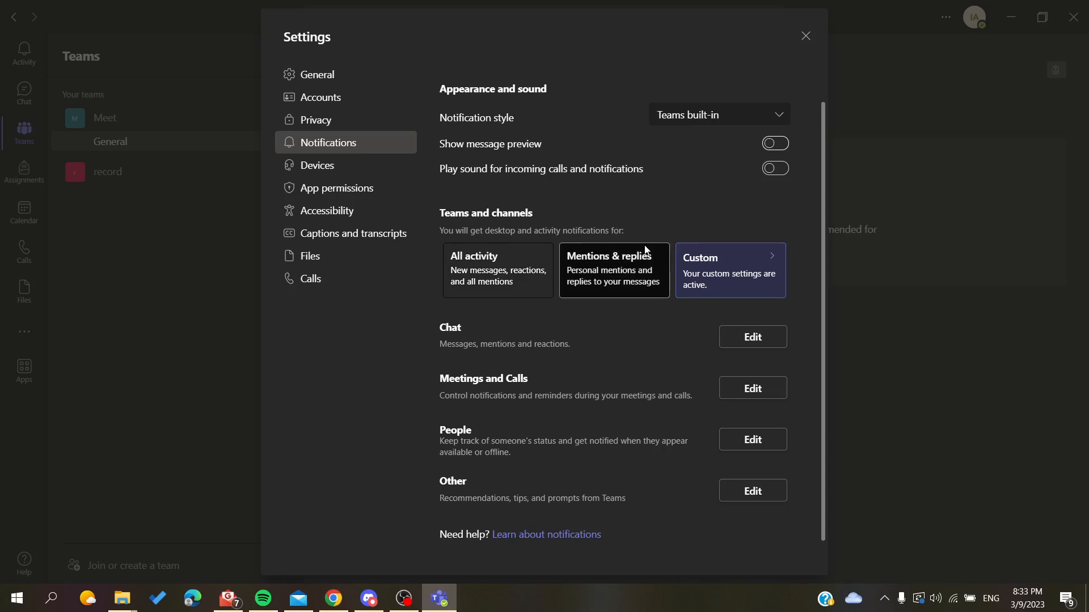
mouse_move(678, 330)
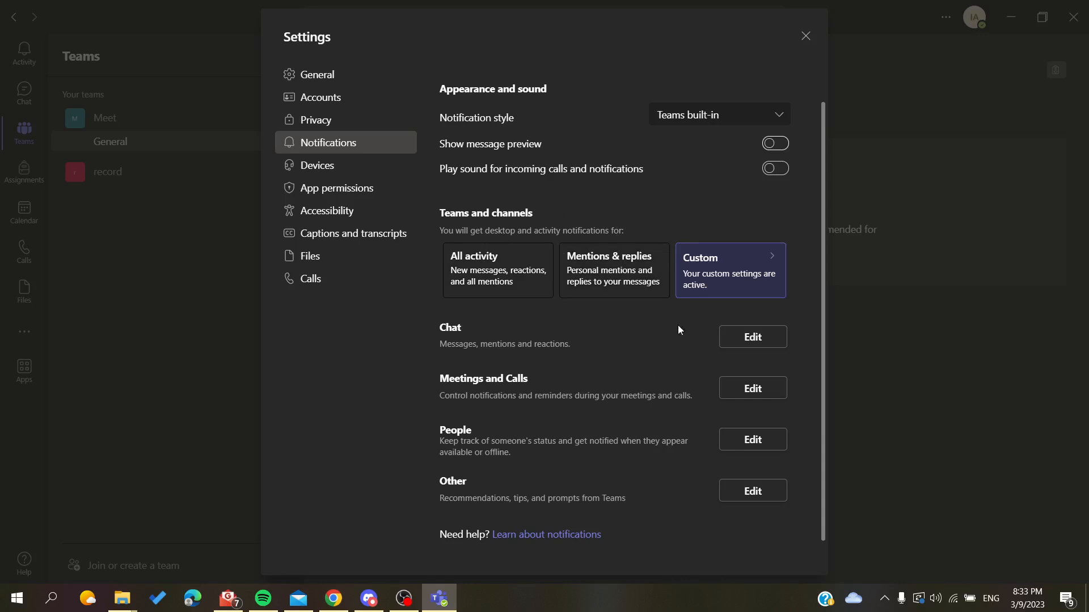
mouse_move(663, 324)
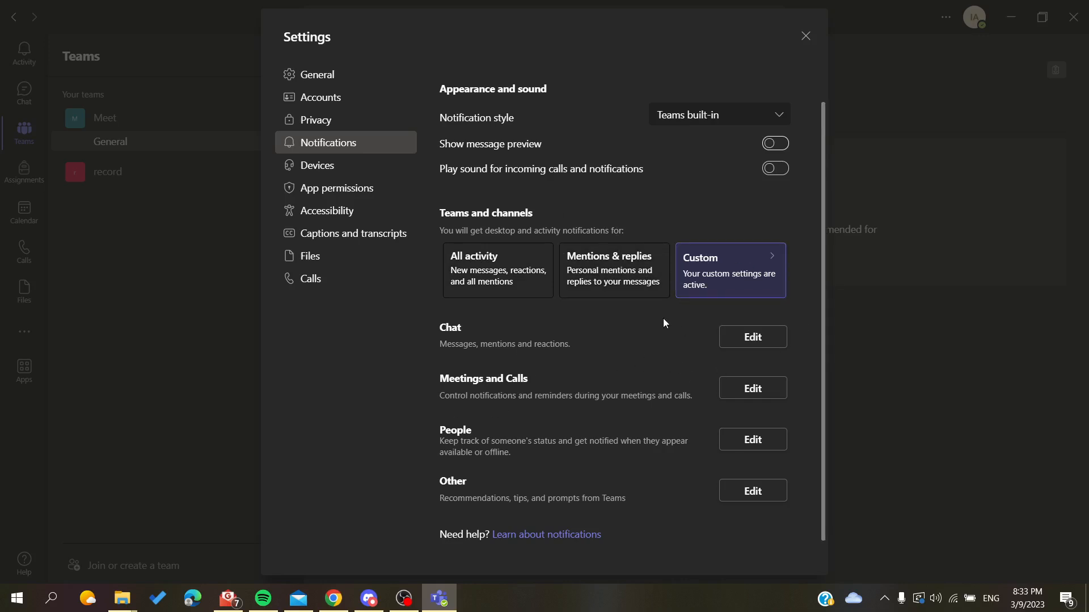
mouse_move(484, 466)
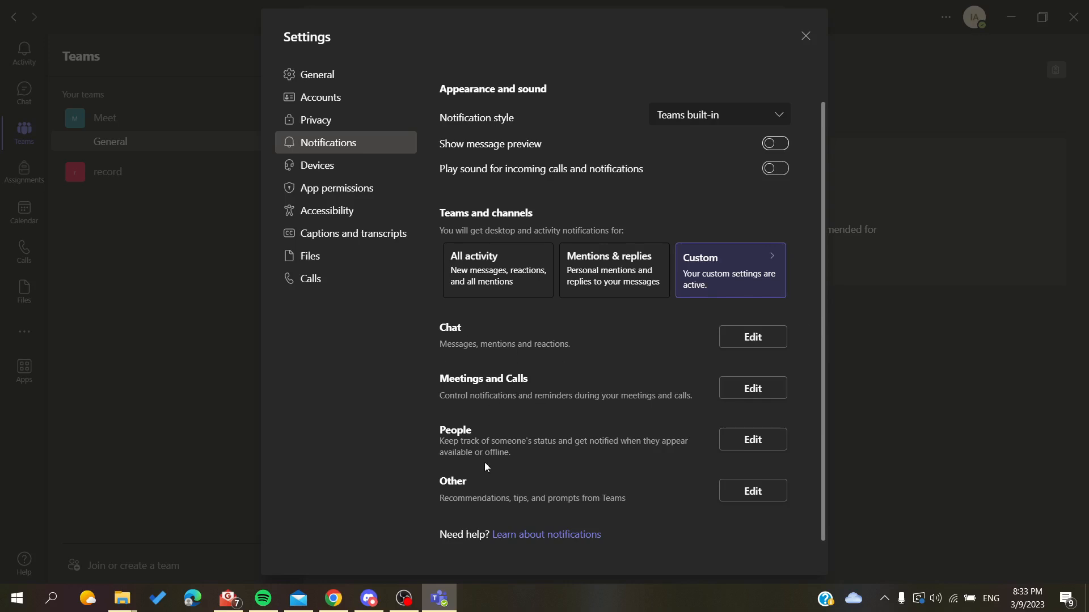
mouse_move(427, 336)
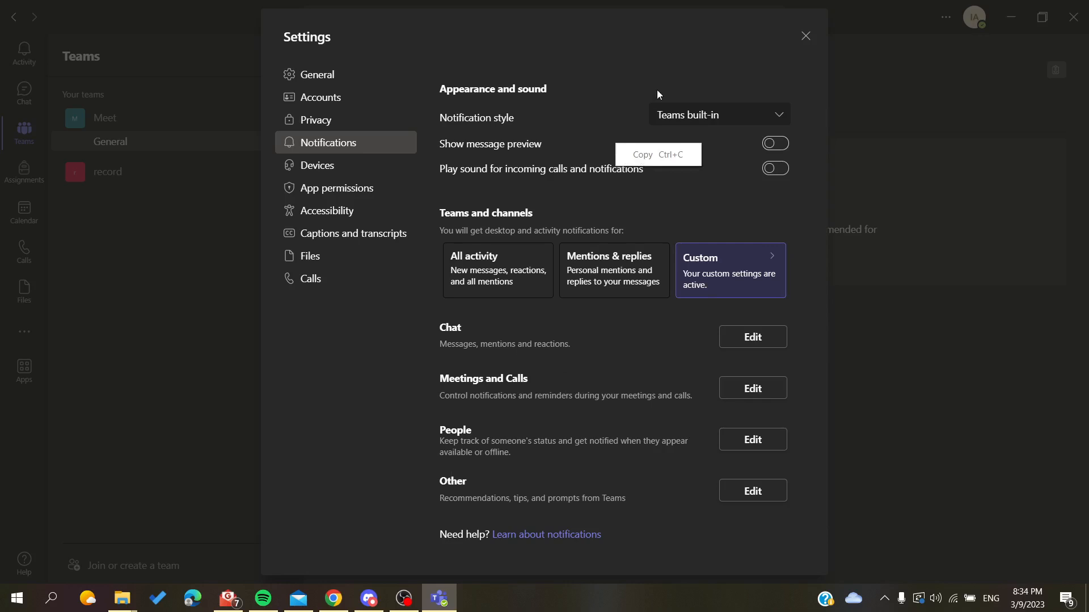
- Close the Settings dialog, returning to the Meet General channel settings
left_click(805, 35)
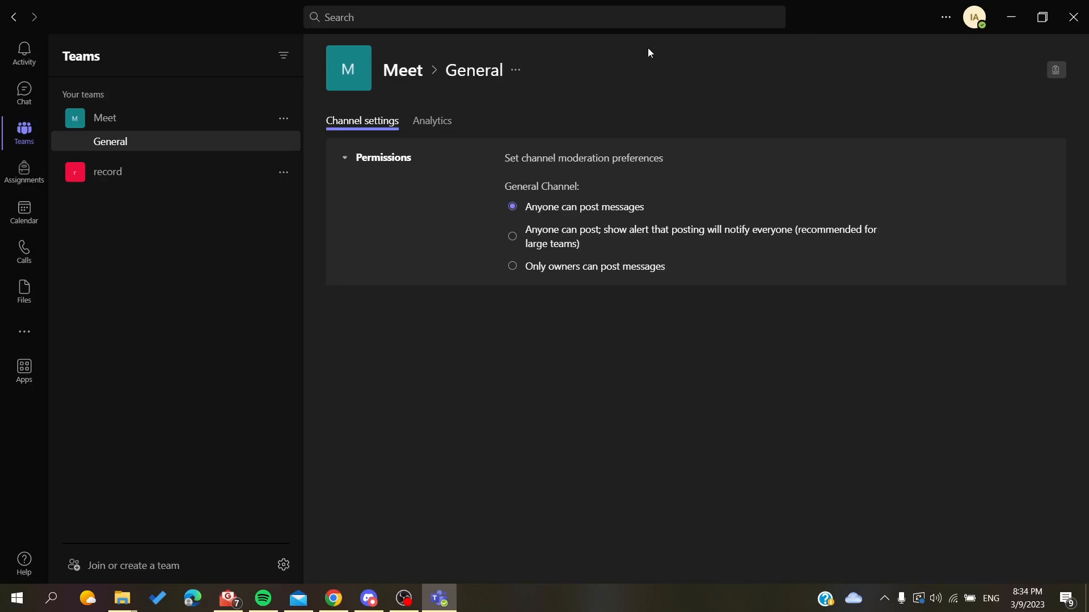
mouse_move(973, 17)
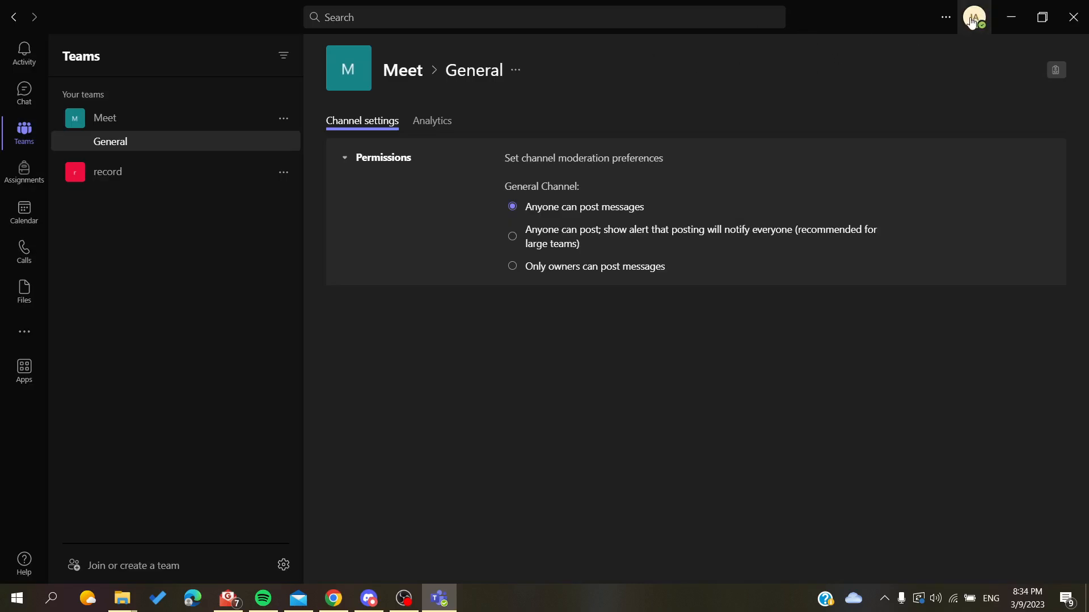
mouse_move(212, 223)
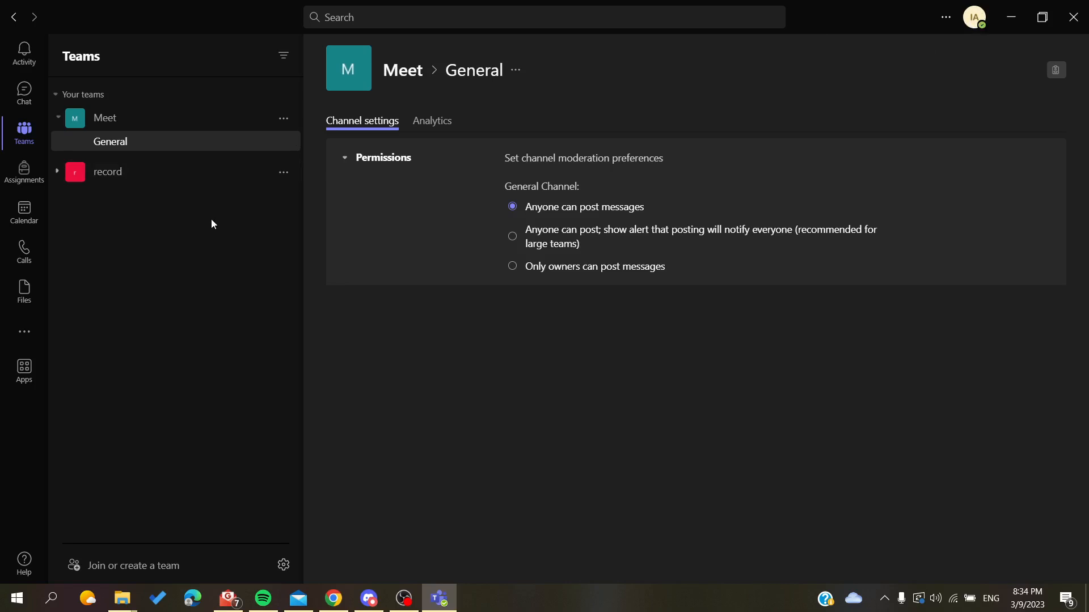